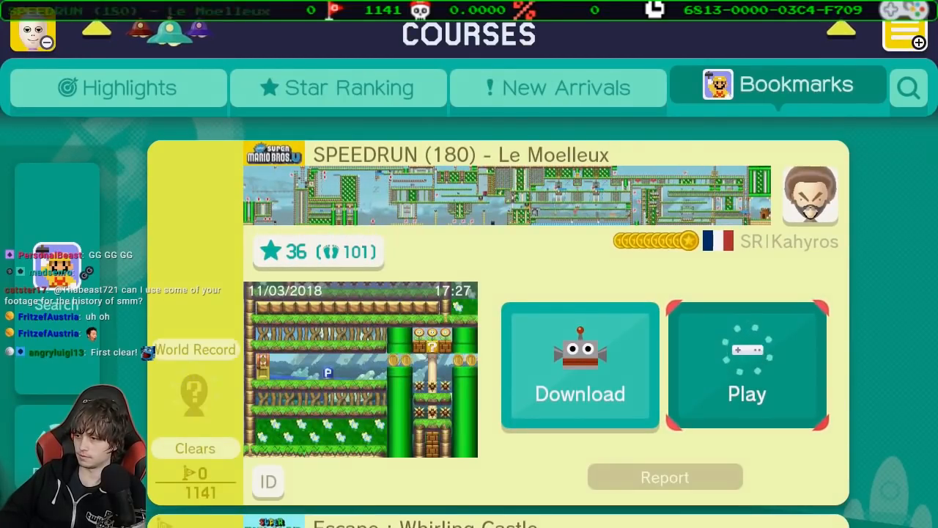
Play Le Moelleux to the goal, earning a 02:59.783 first-clear world record, then exit results.
left_click(747, 366)
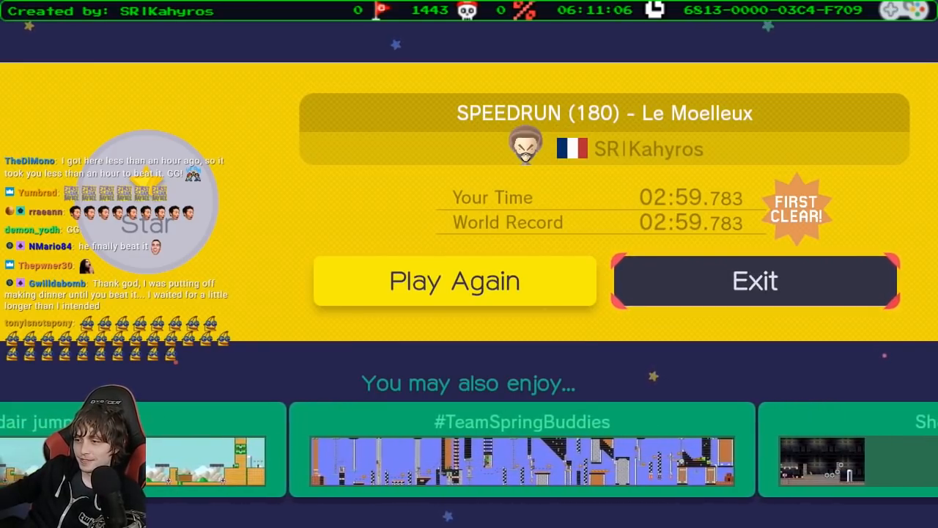
left_click(755, 281)
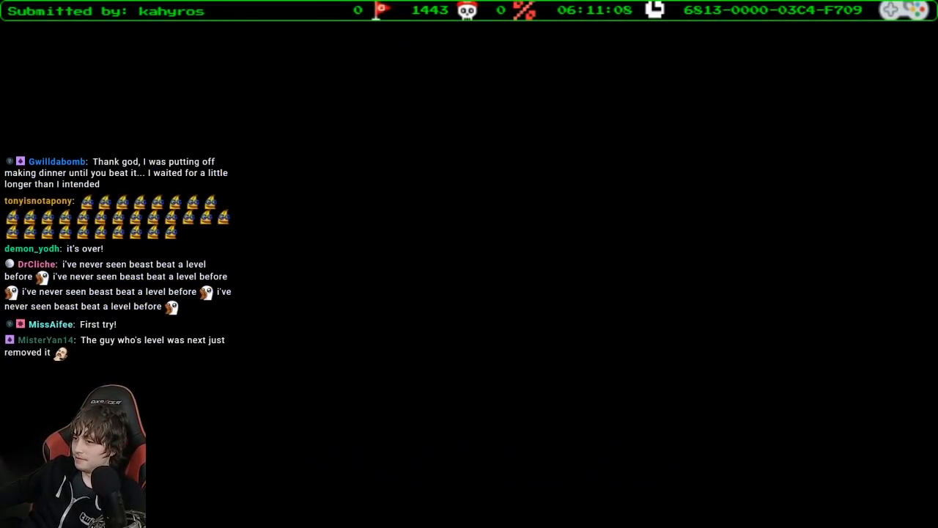